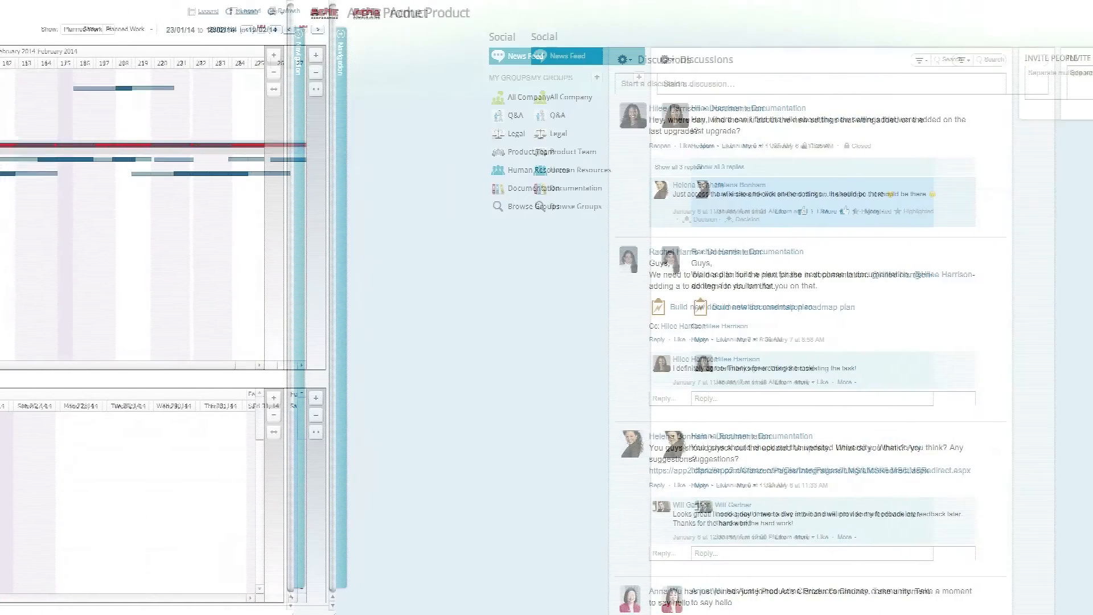
Review the company calendar's New Year's Day and MLK Day exceptions and Monday–Friday schedule
left_click(923, 13)
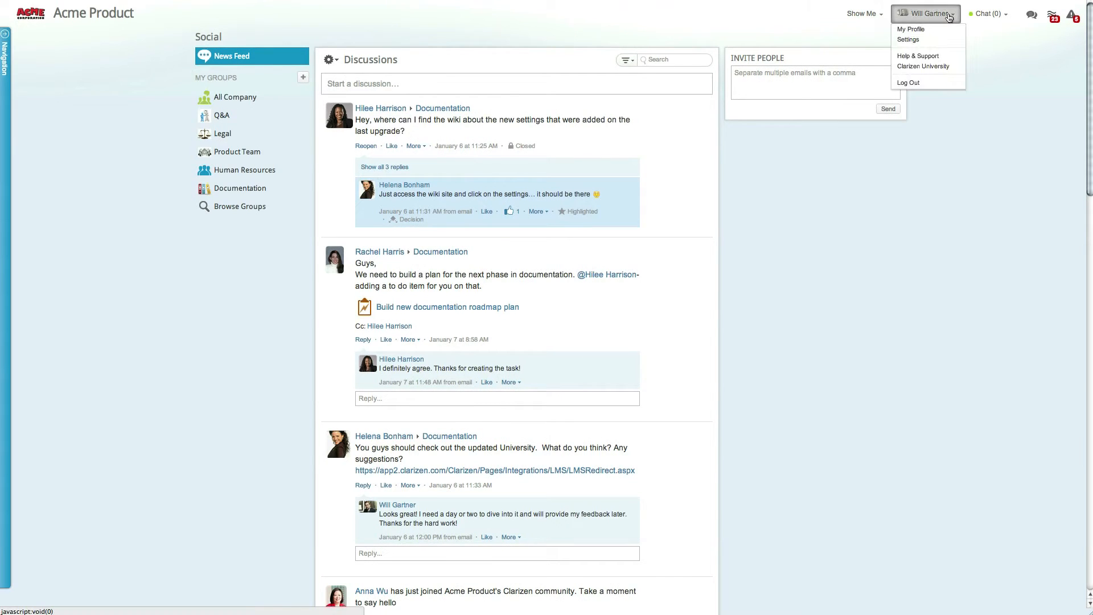
left_click(908, 40)
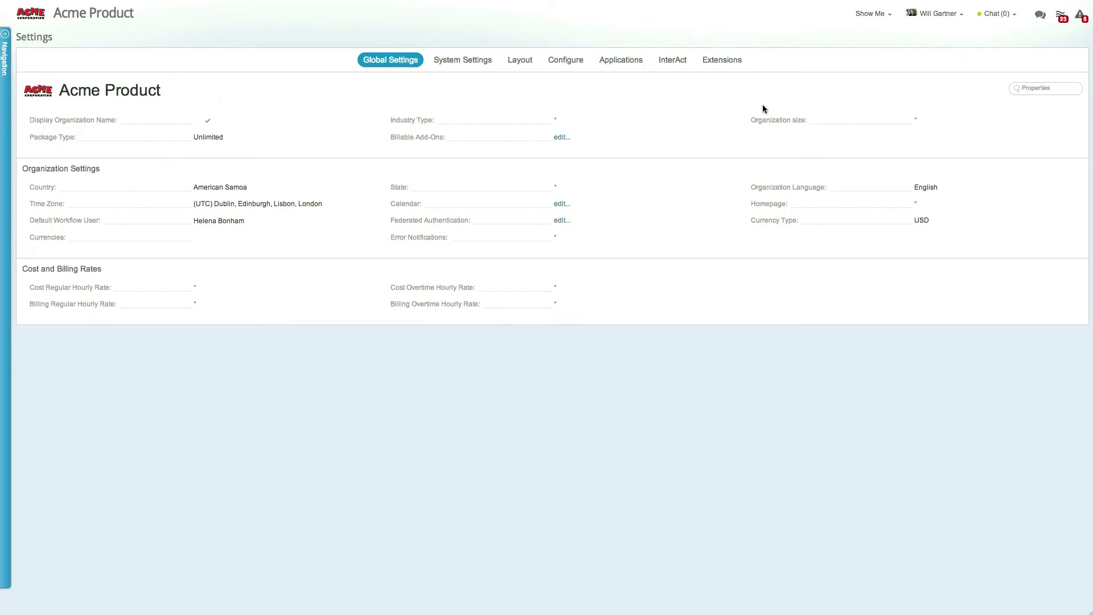
left_click(562, 202)
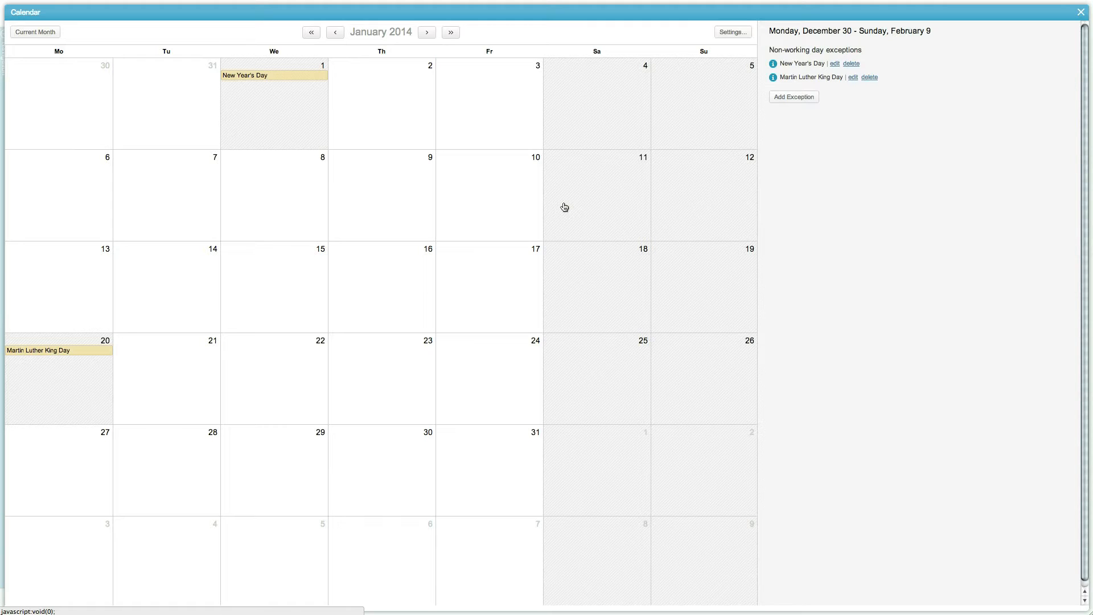
mouse_move(574, 215)
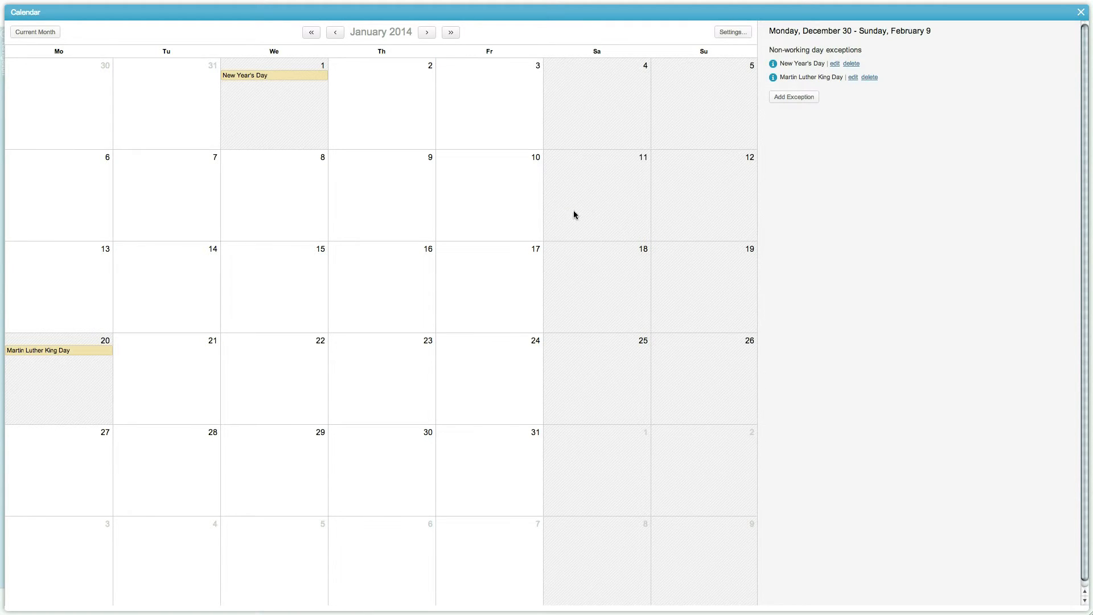
left_click(732, 31)
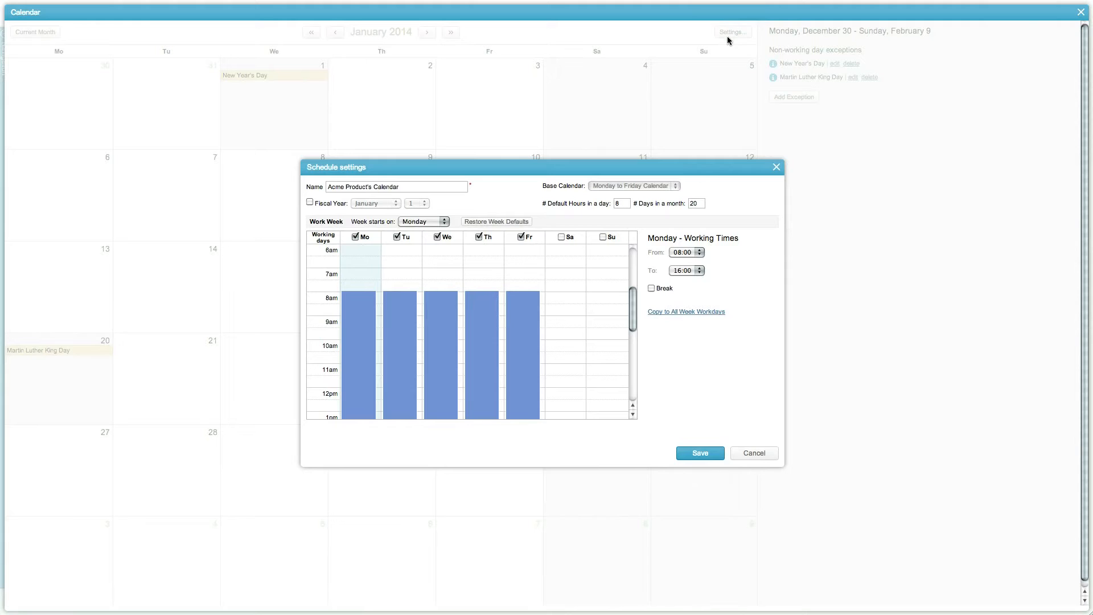
left_click(754, 453)
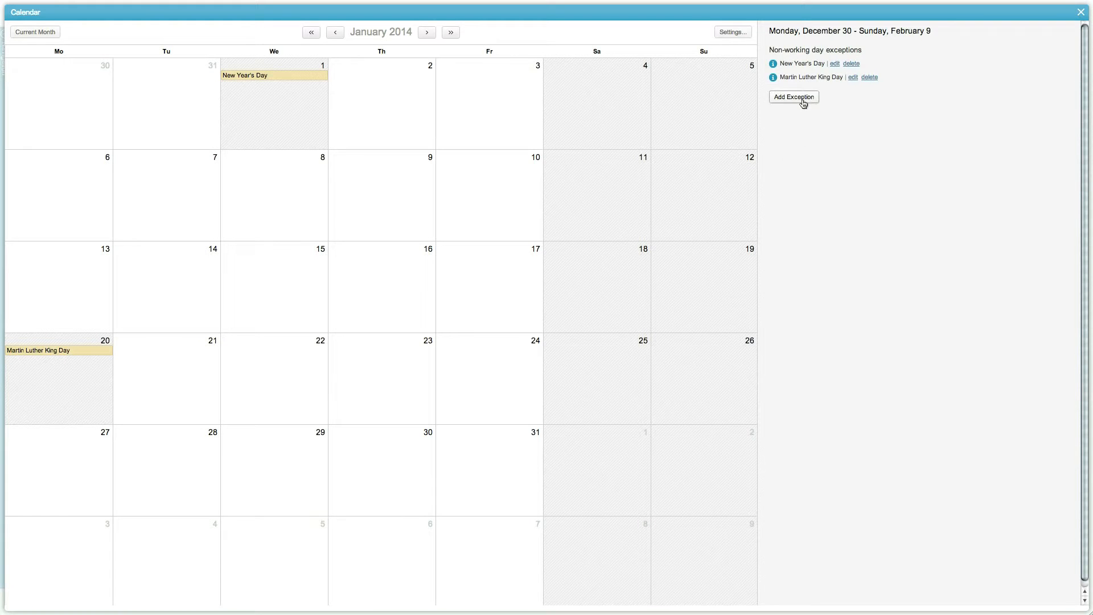
left_click(793, 97)
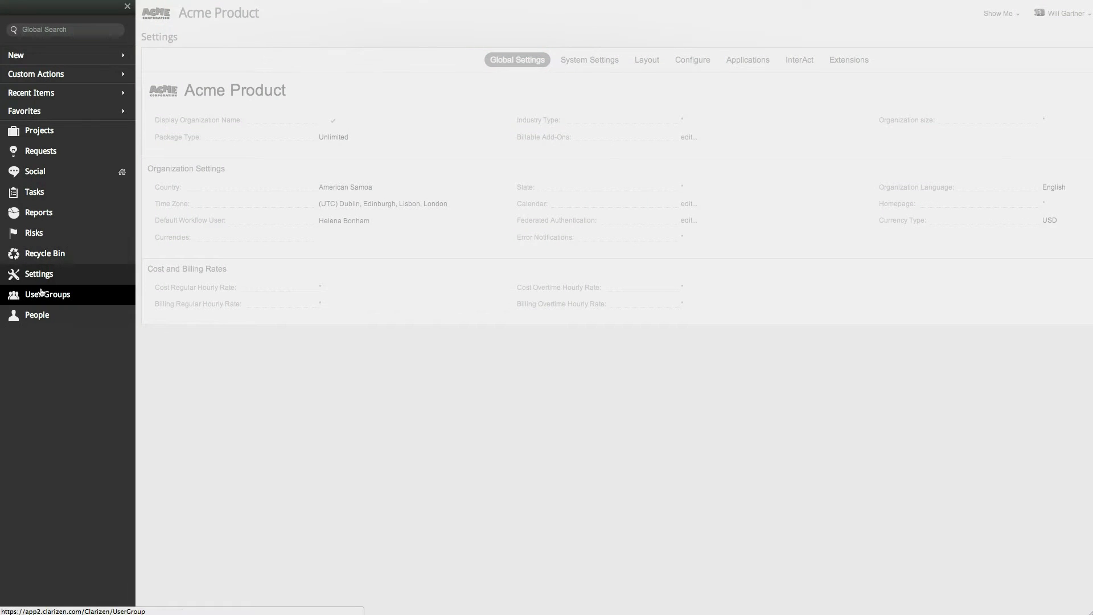
View the Accounting/Auditing group's calendar, inherited from Acme Product's Calendar
left_click(47, 294)
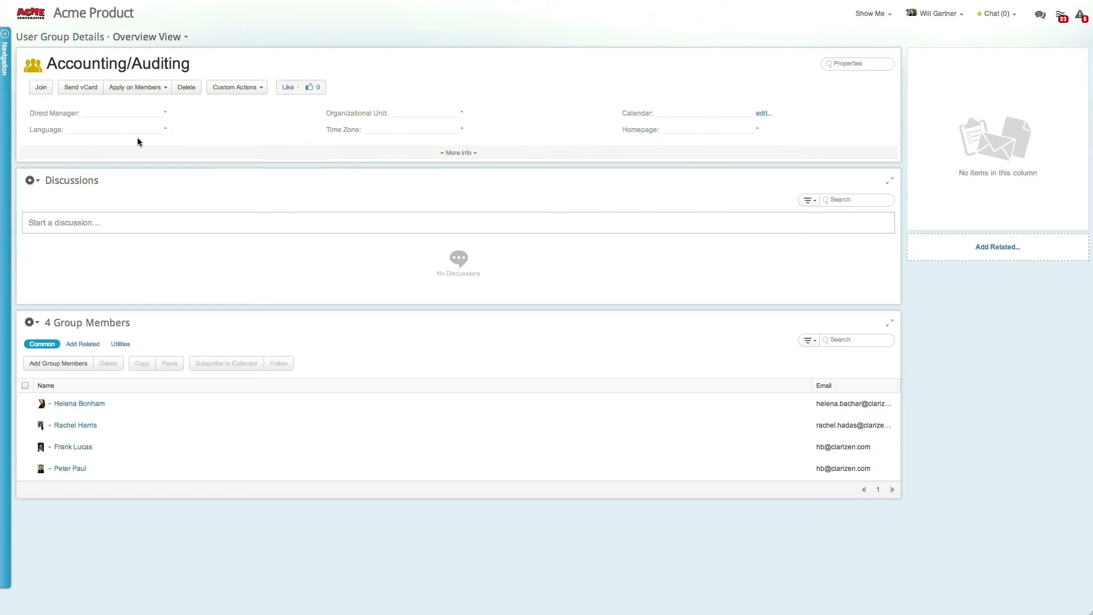
left_click(763, 113)
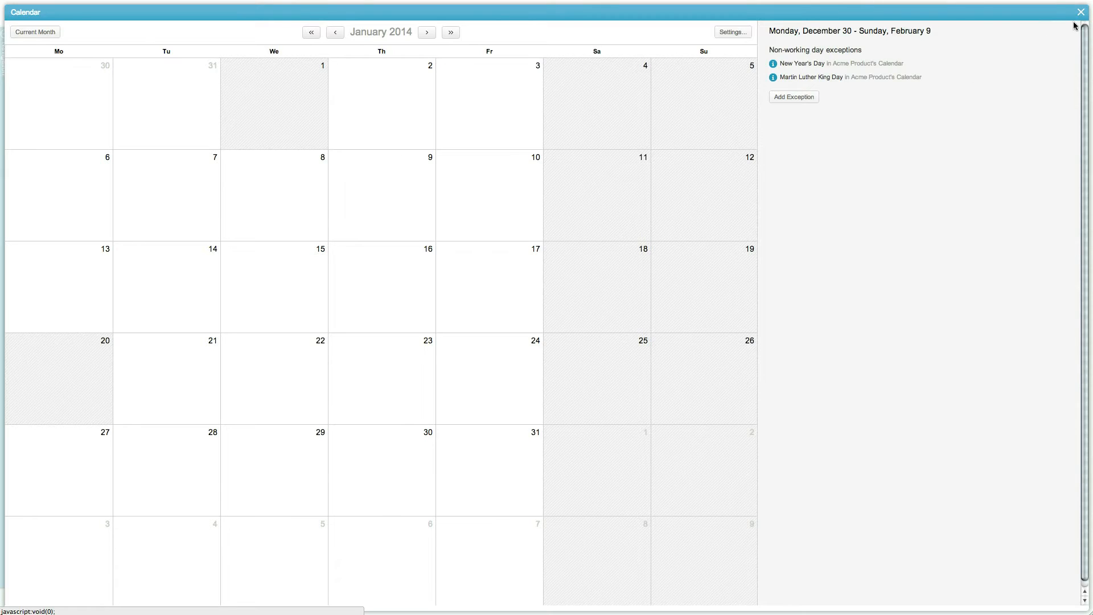
left_click(1080, 12)
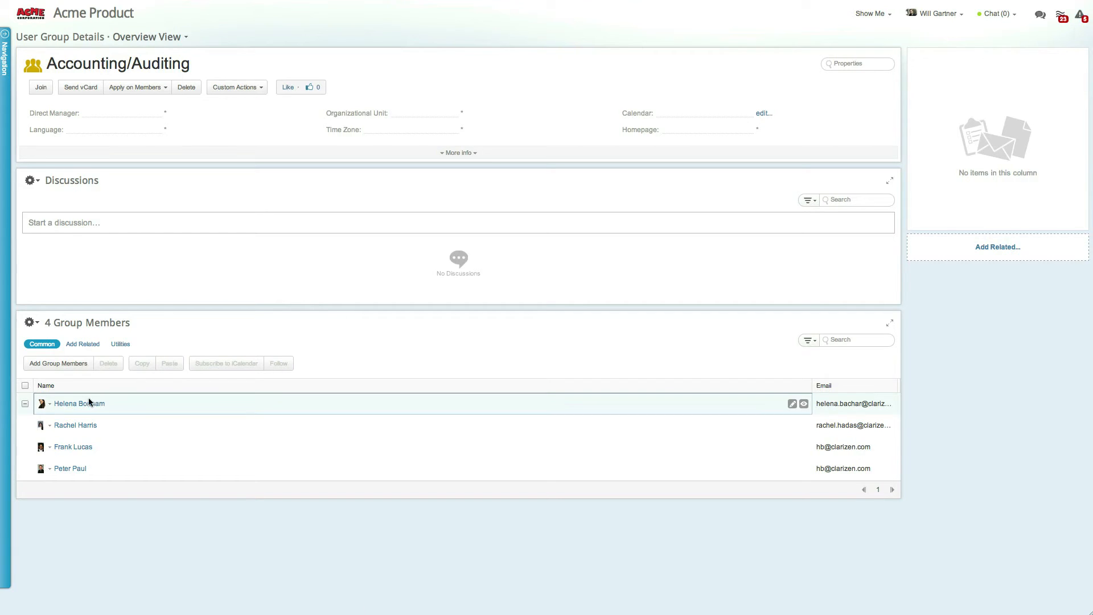
Check a group member's calendar with company holidays and an 8:00–16:00 weekday schedule
left_click(80, 403)
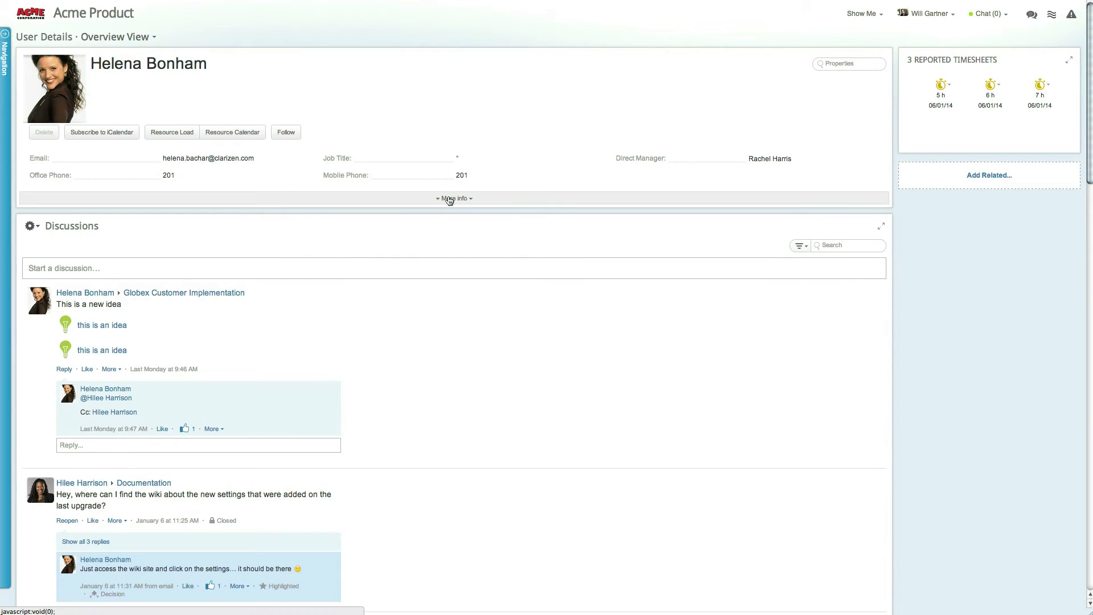
left_click(453, 198)
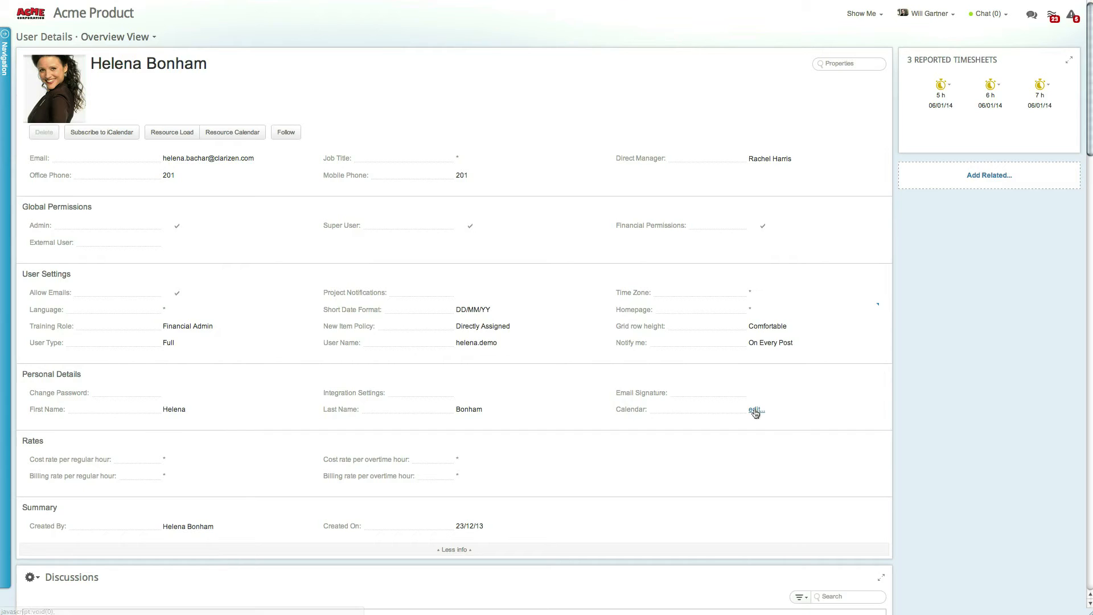
left_click(755, 409)
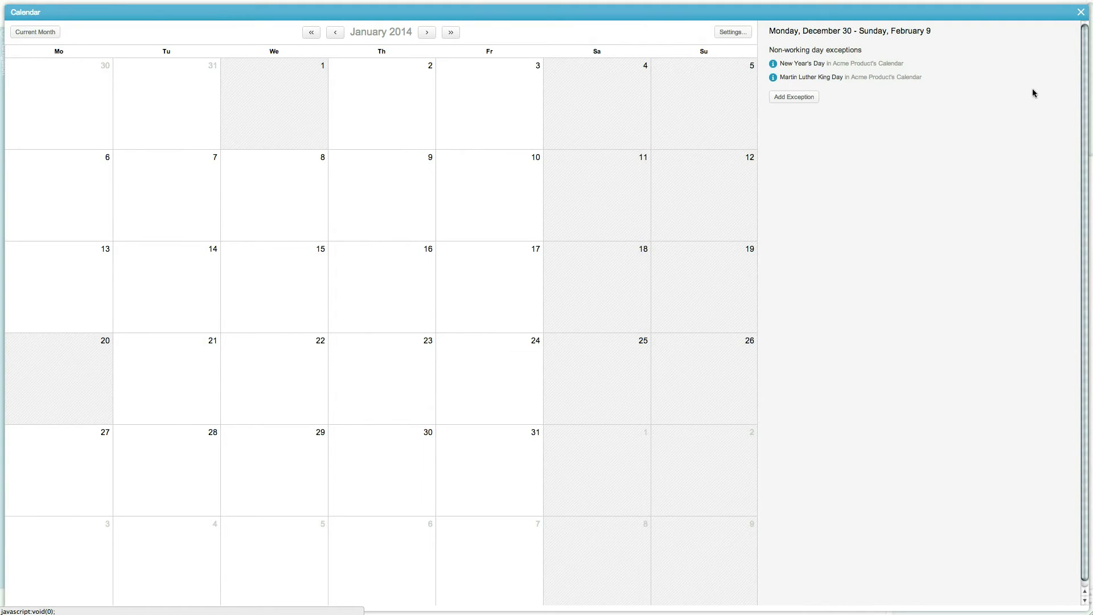
left_click(1080, 12)
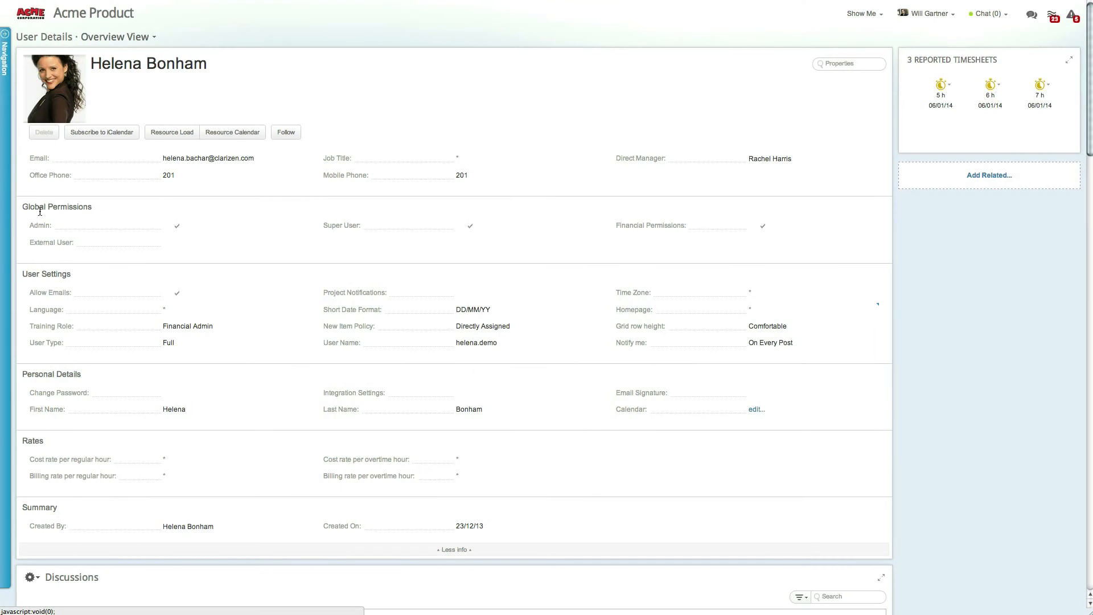
left_click(7, 66)
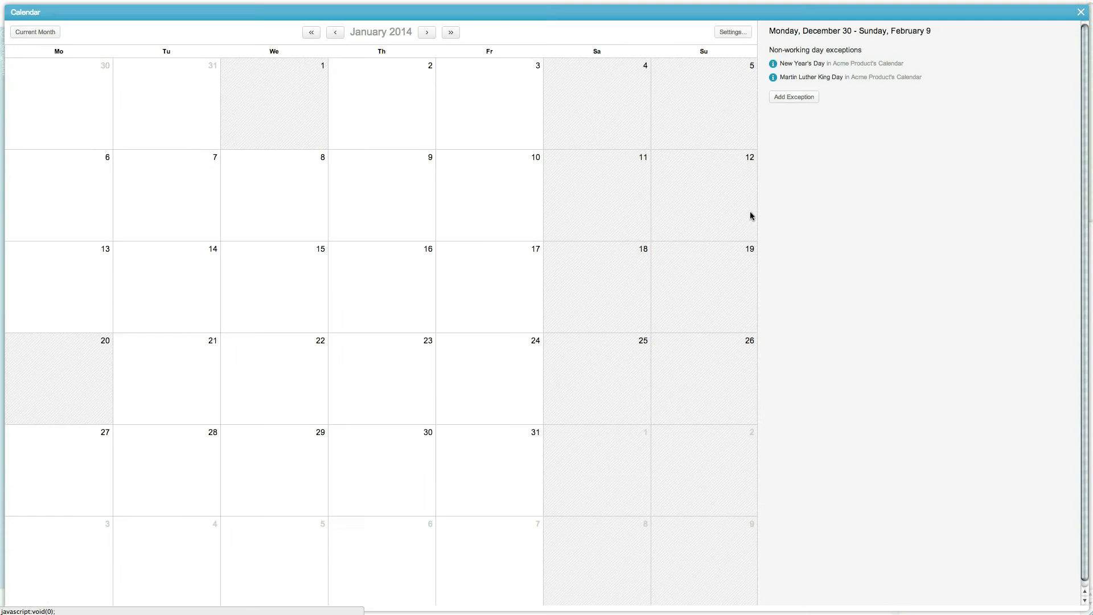
left_click(732, 32)
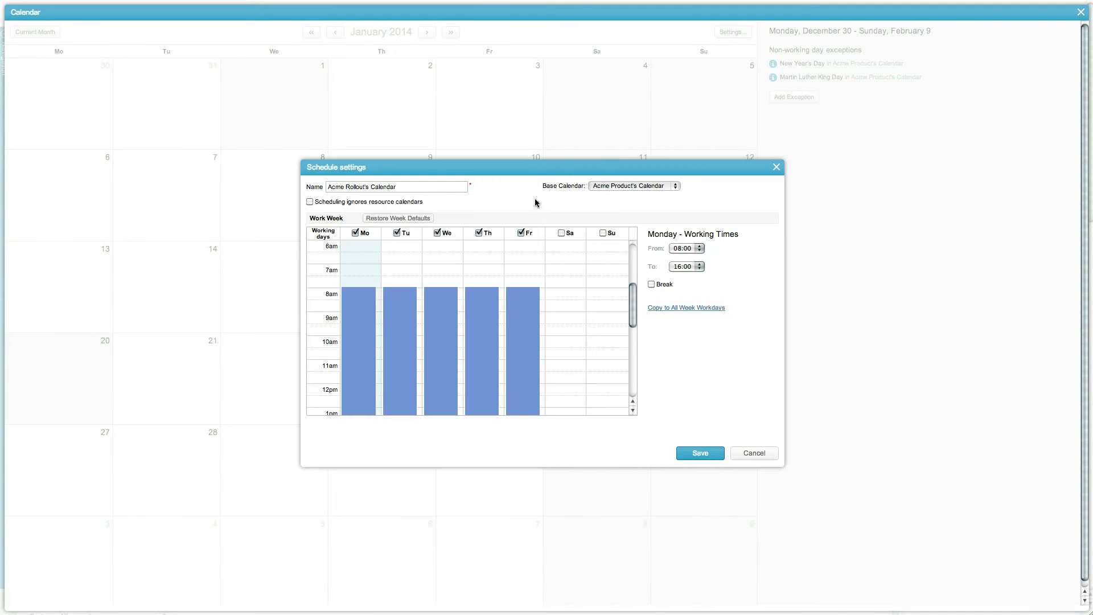
left_click(355, 233)
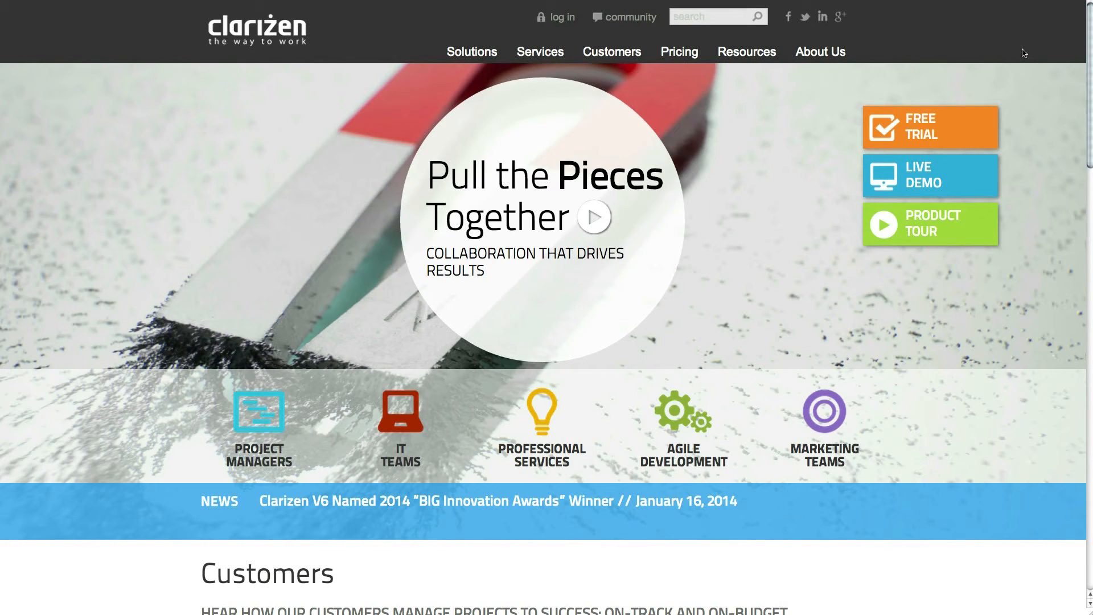
Browse the Apps Marketplace and pick the free Holiday Loader app under New Apps
scroll("down", 3)
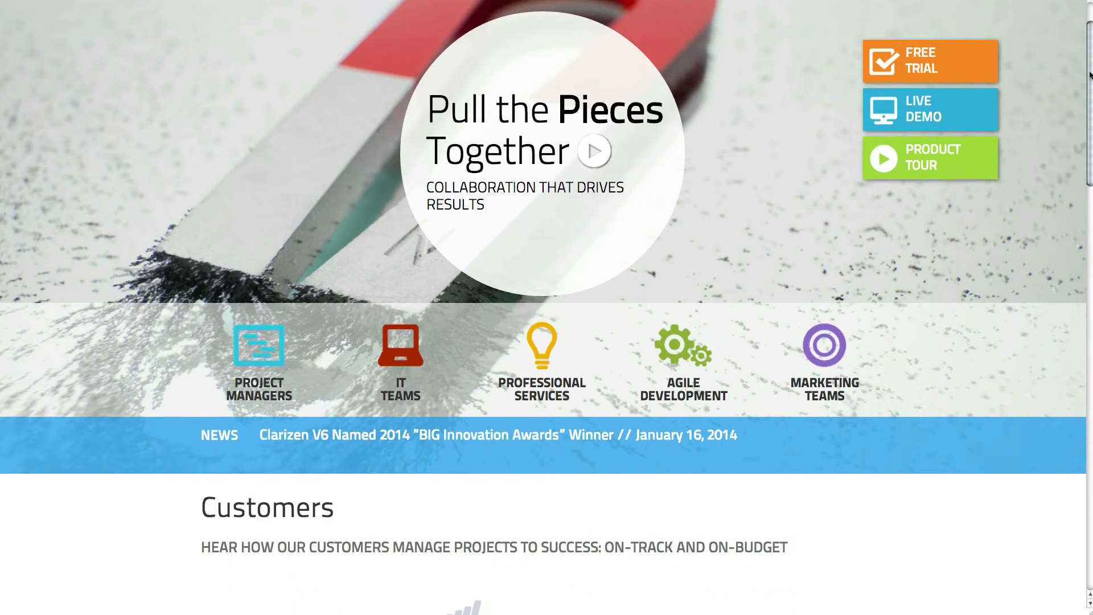
scroll("down", 3)
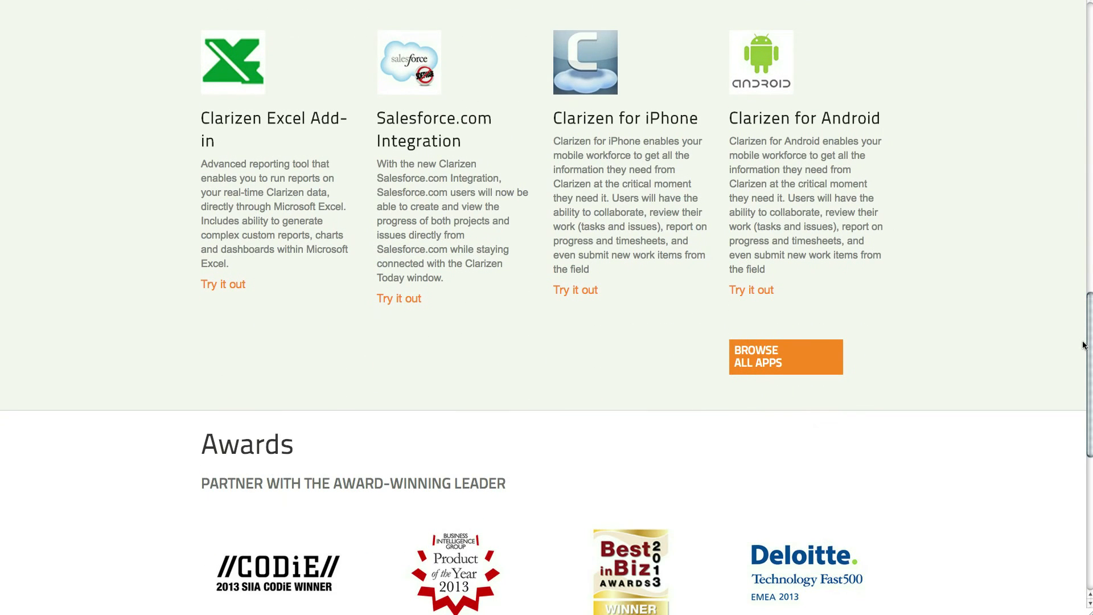
left_click(785, 356)
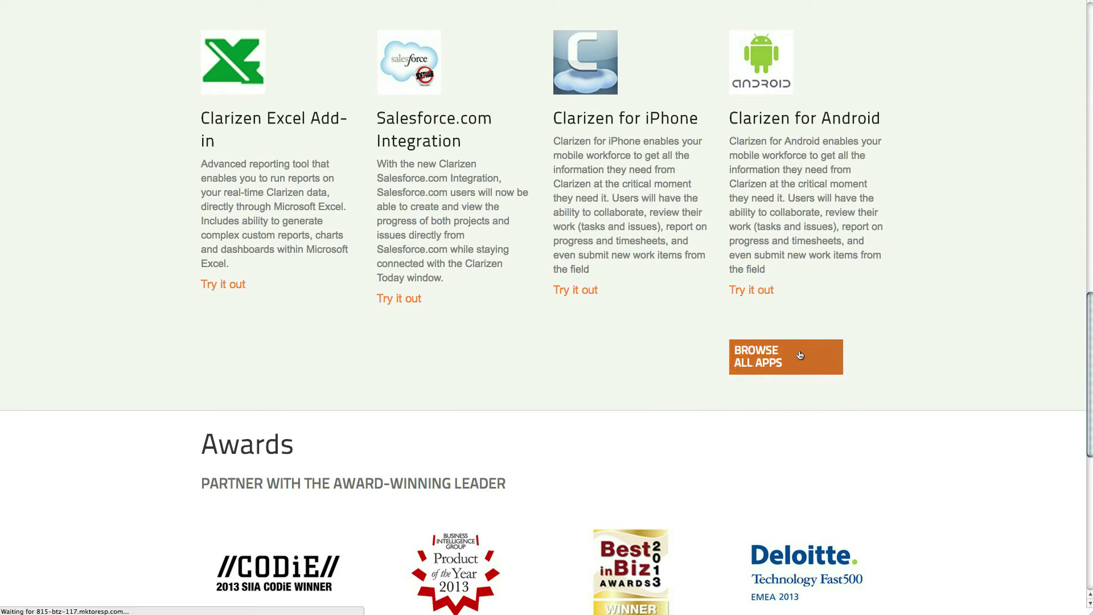
left_click(785, 356)
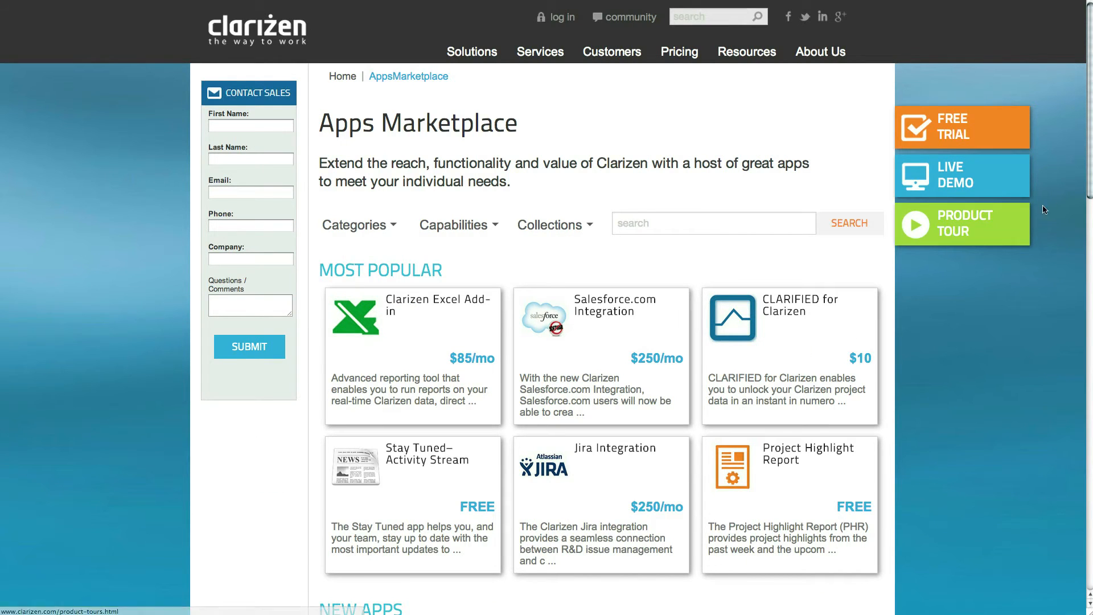
scroll("down", 3)
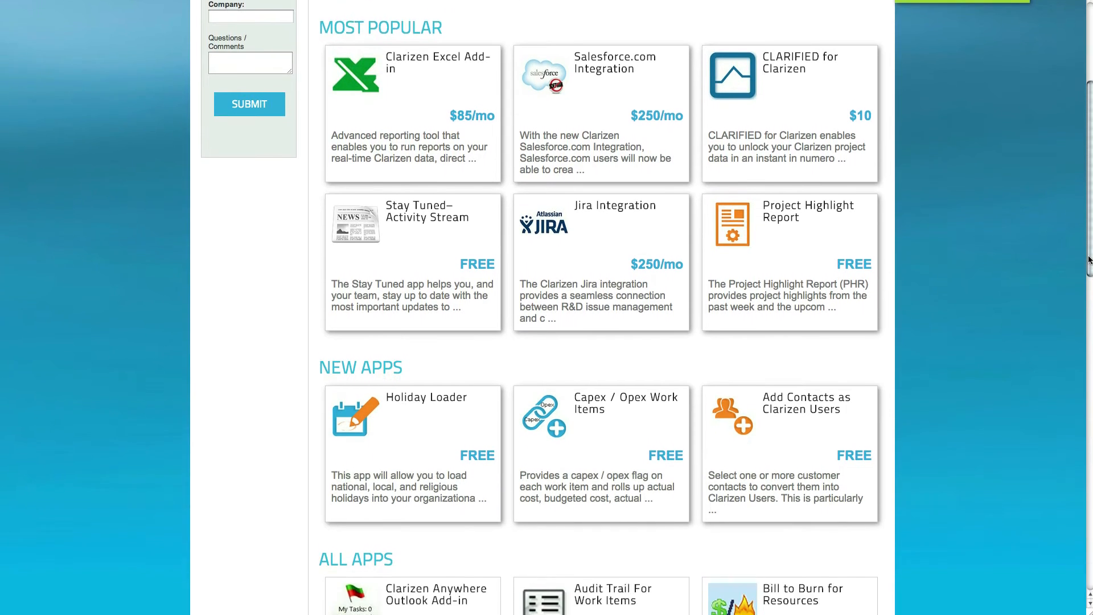
scroll("down", 3)
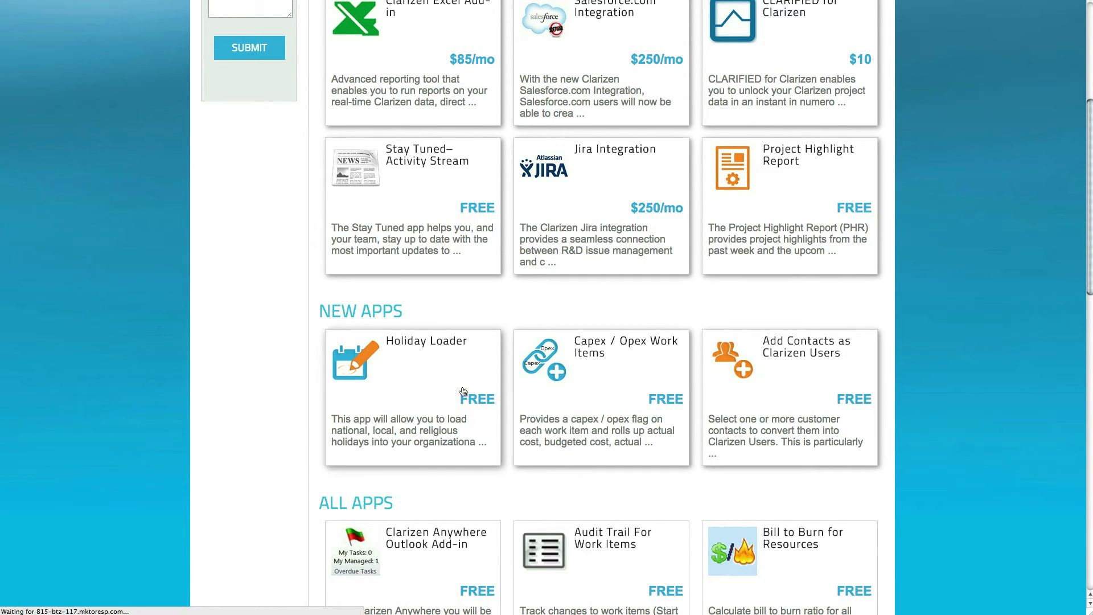
left_click(412, 387)
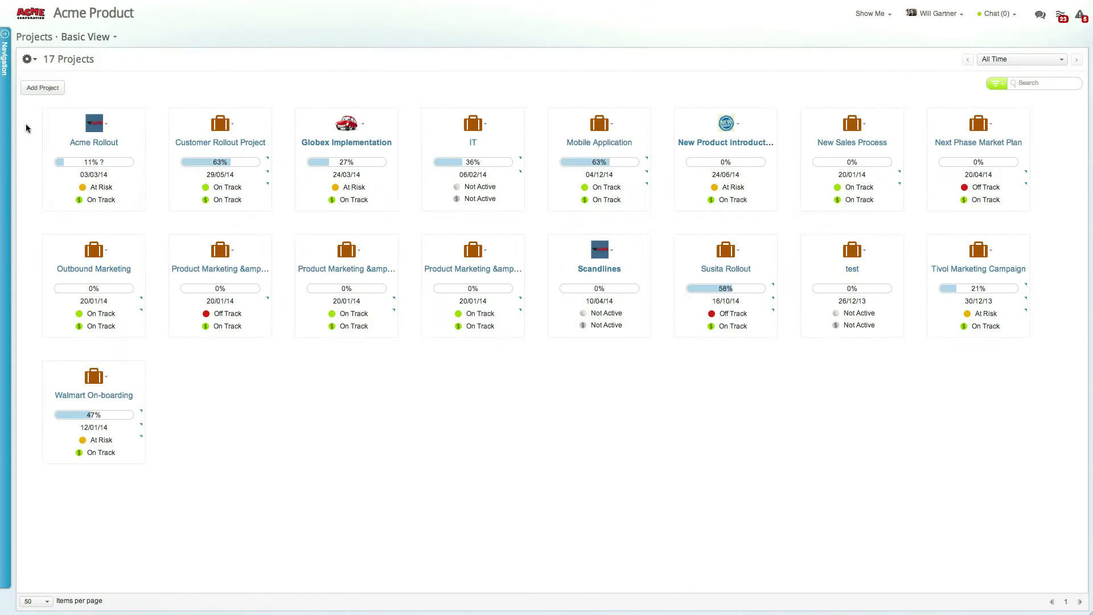
Run the Add Calendar Exceptions custom action from the Navigation panel
left_click(5, 63)
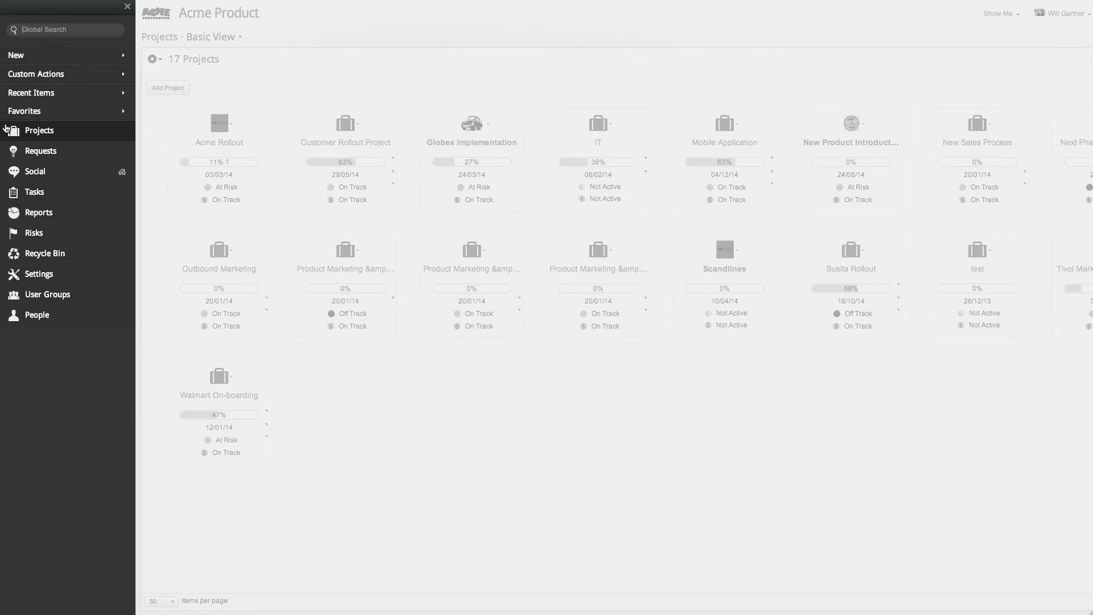
left_click(37, 74)
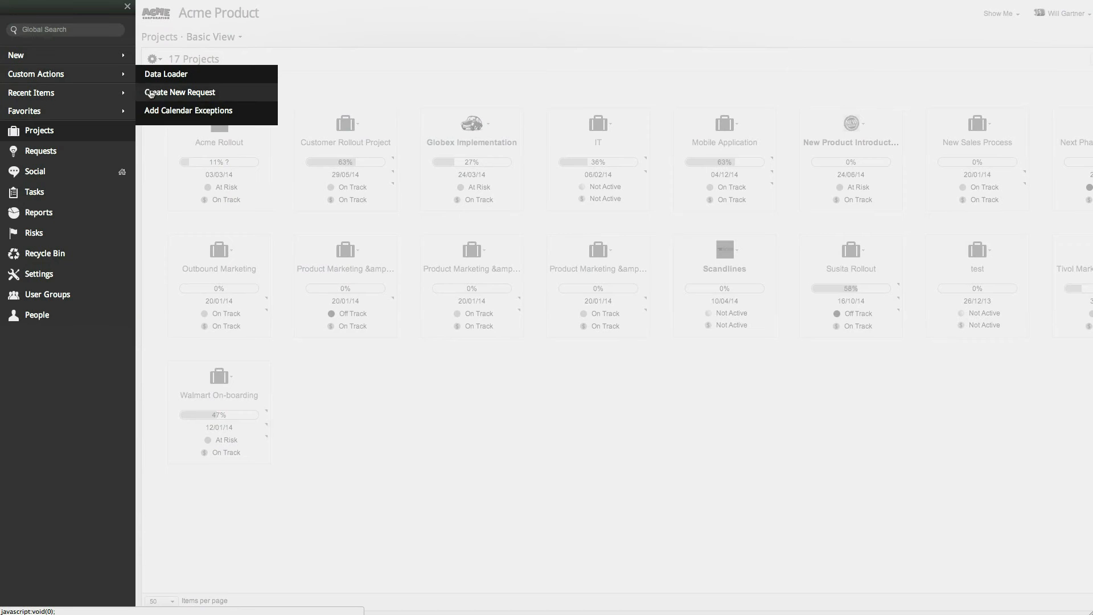
left_click(187, 110)
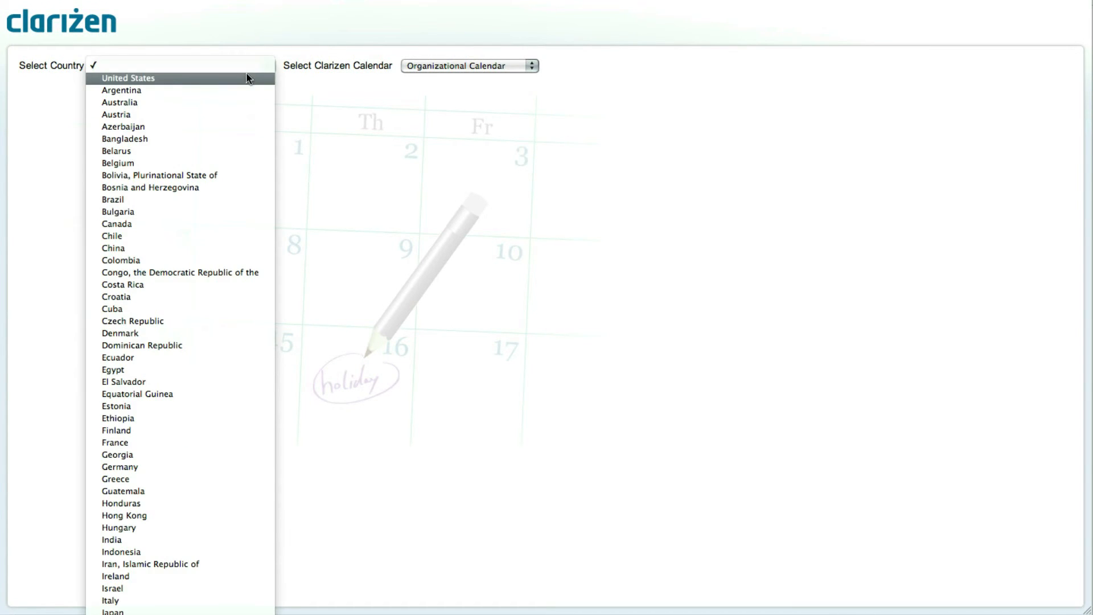
Configure United States, Product Team calendar, 2014–2015, local-only holidays for New York
left_click(127, 78)
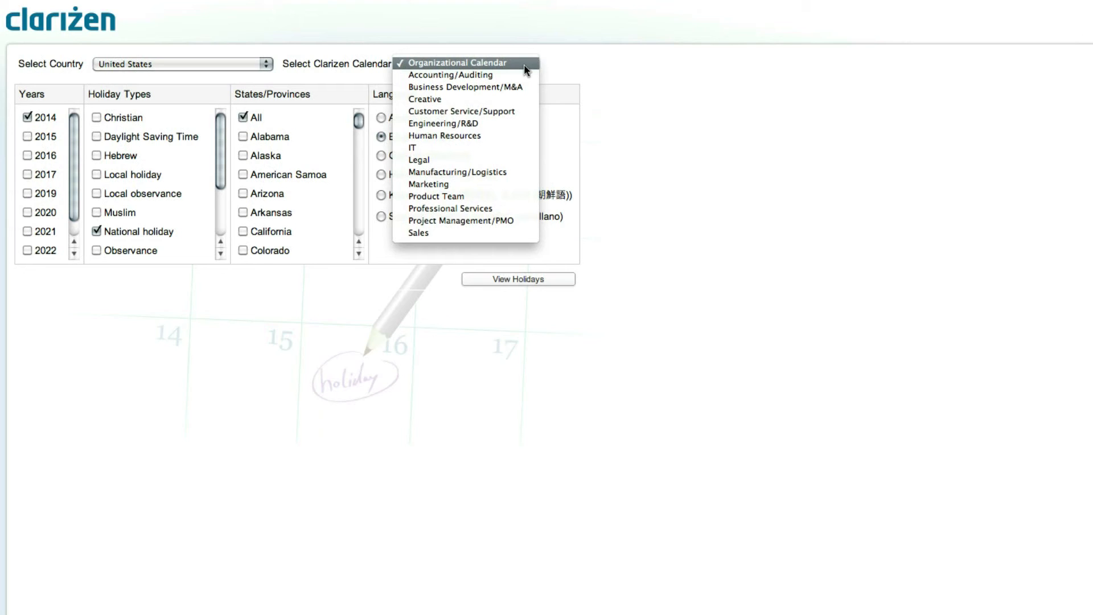
left_click(435, 195)
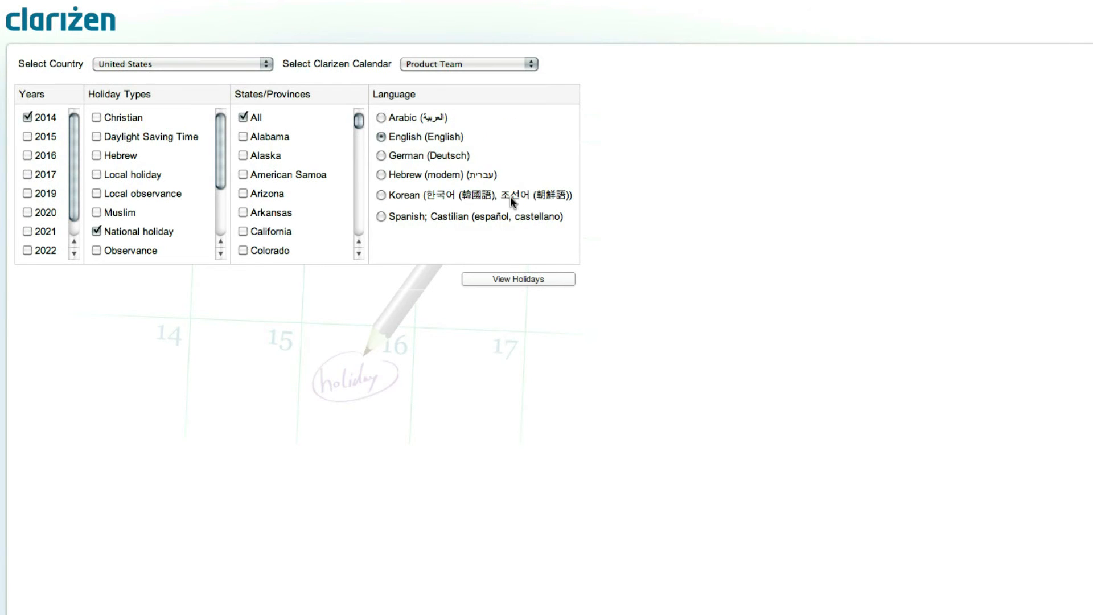
left_click(27, 137)
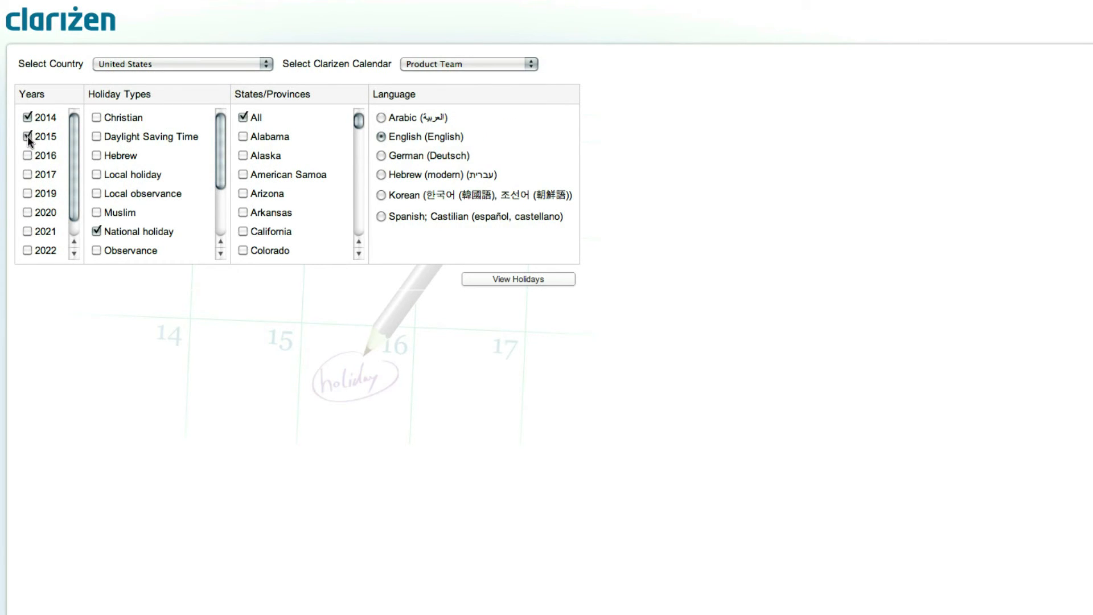
left_click(96, 174)
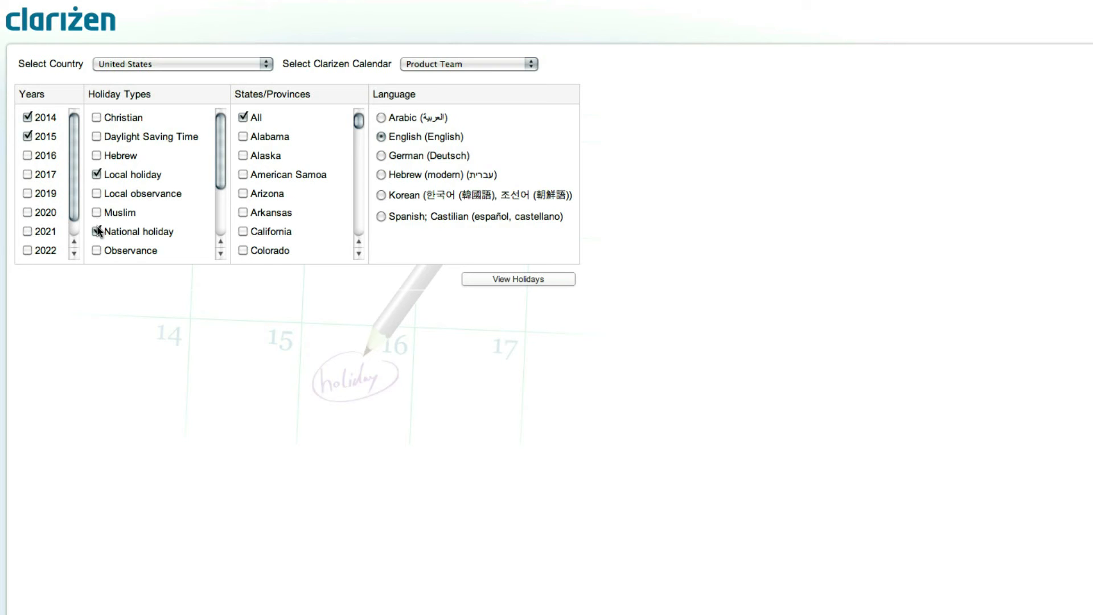
left_click(245, 117)
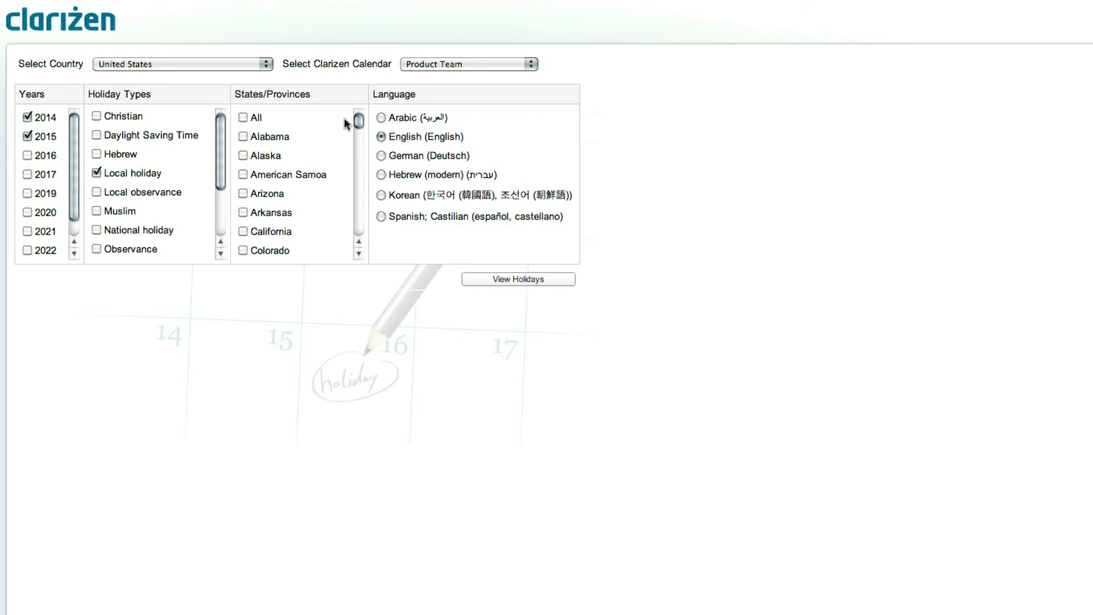
scroll("down", 3)
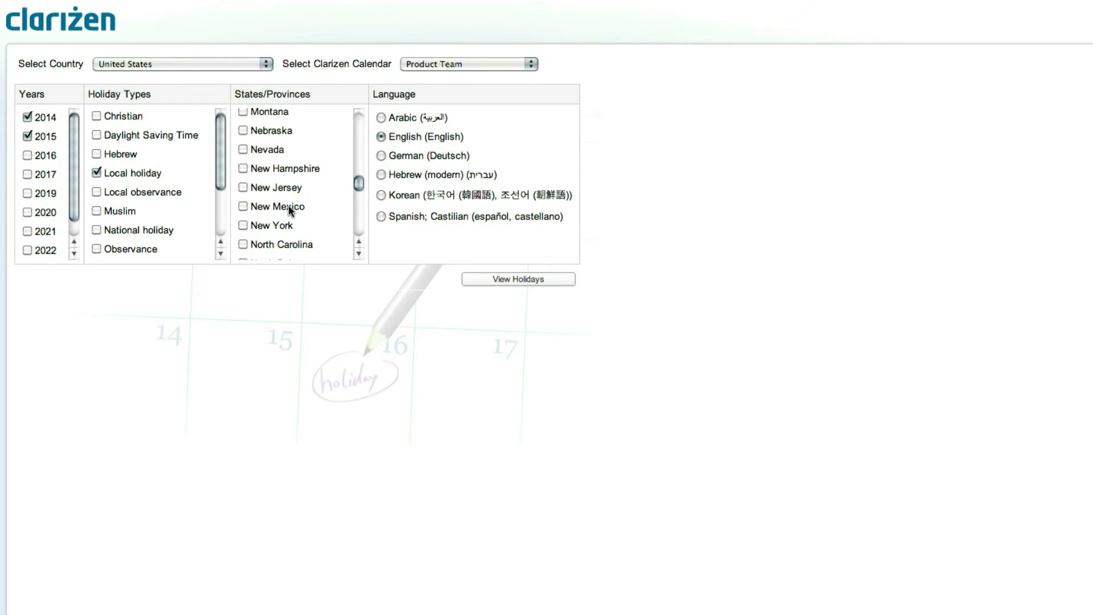
left_click(243, 224)
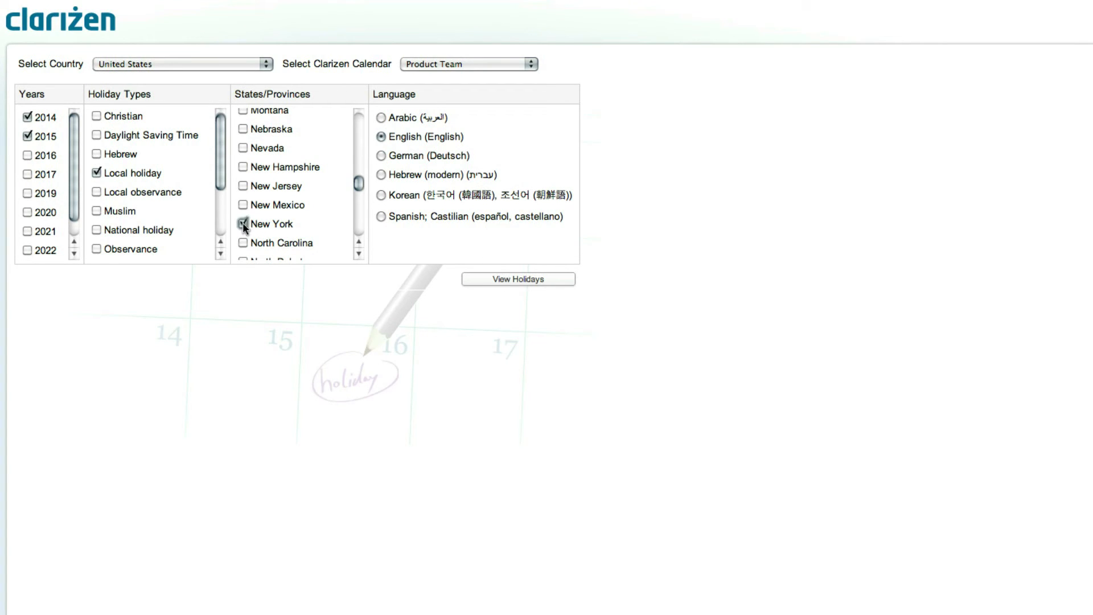
left_click(242, 224)
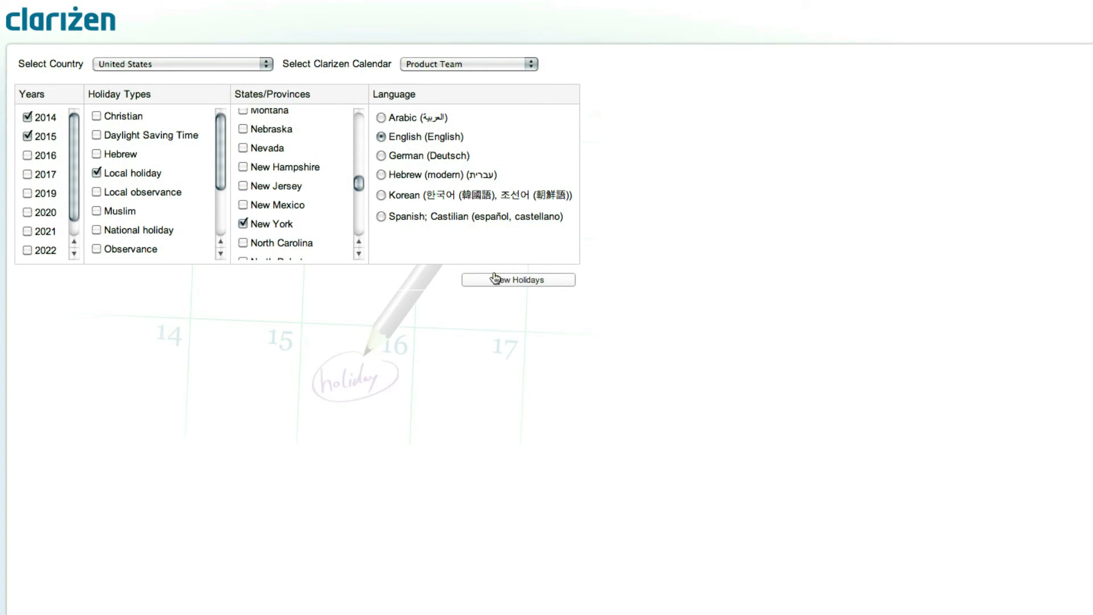
List the holidays, untick 2014-Mar-4 Town Meeting Day Vermont, and upload the rest
left_click(517, 280)
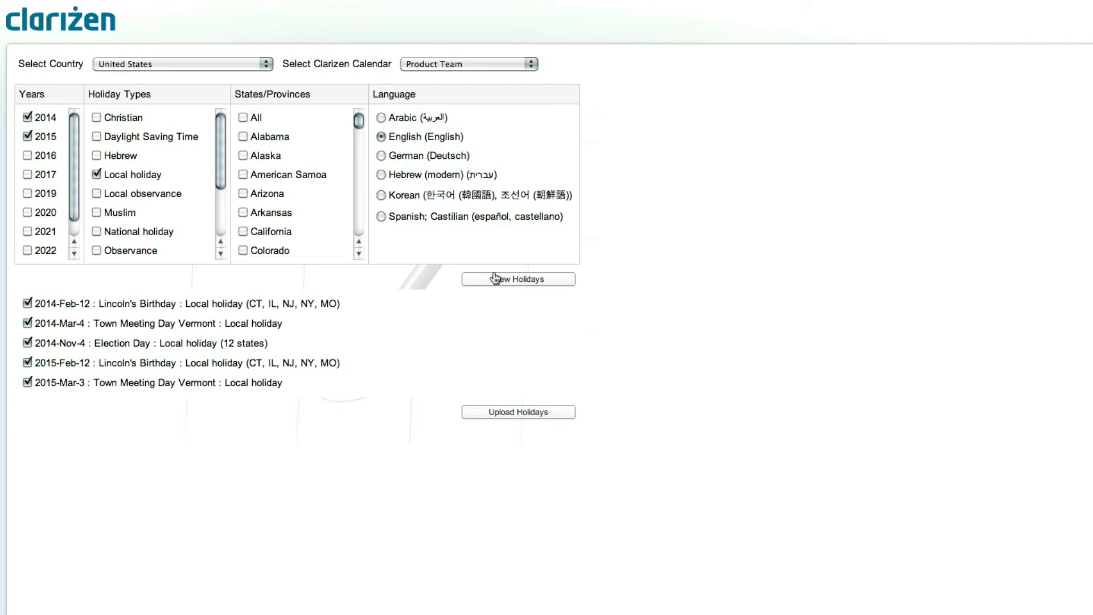
mouse_move(233, 310)
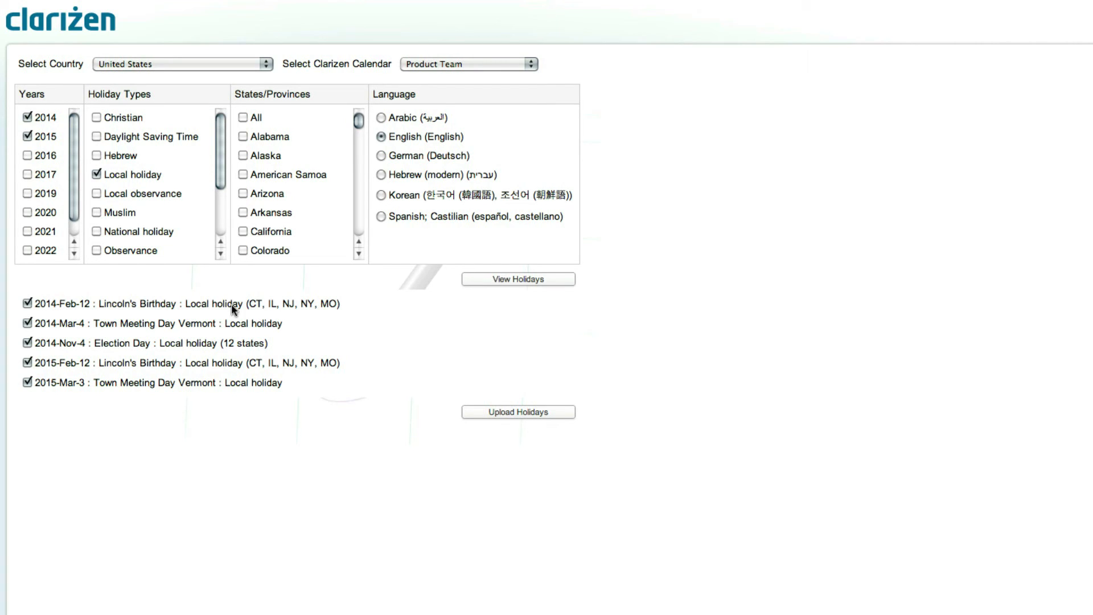
left_click(28, 323)
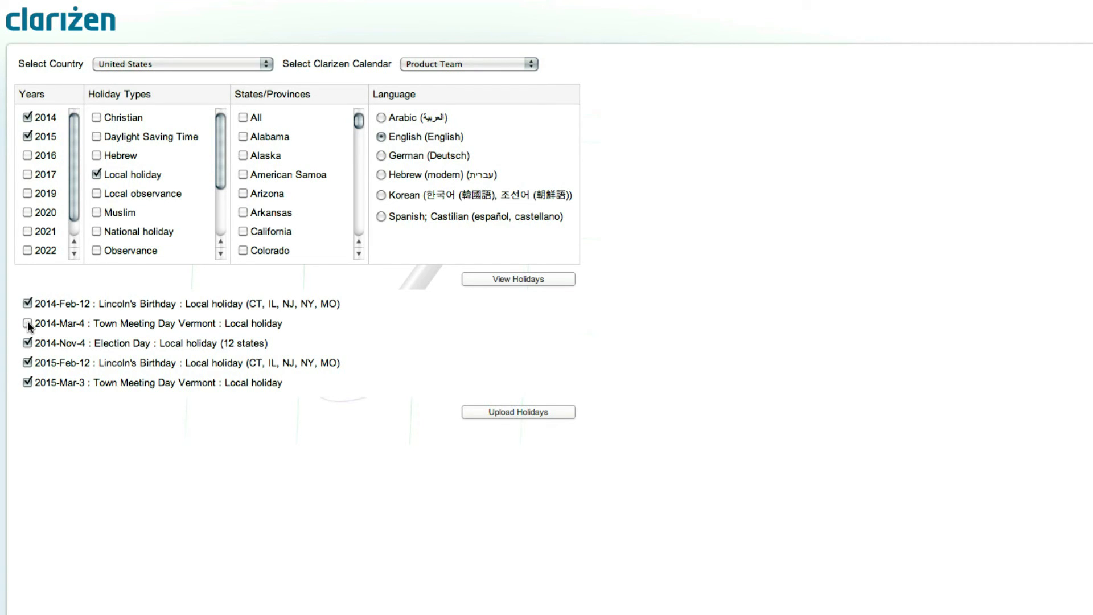
left_click(28, 323)
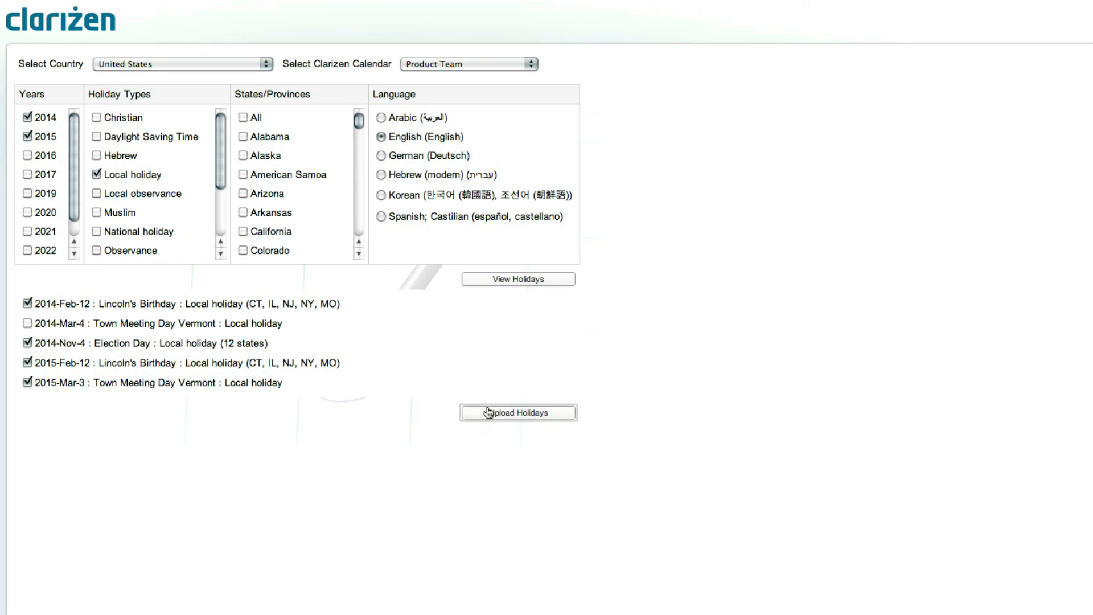
left_click(518, 412)
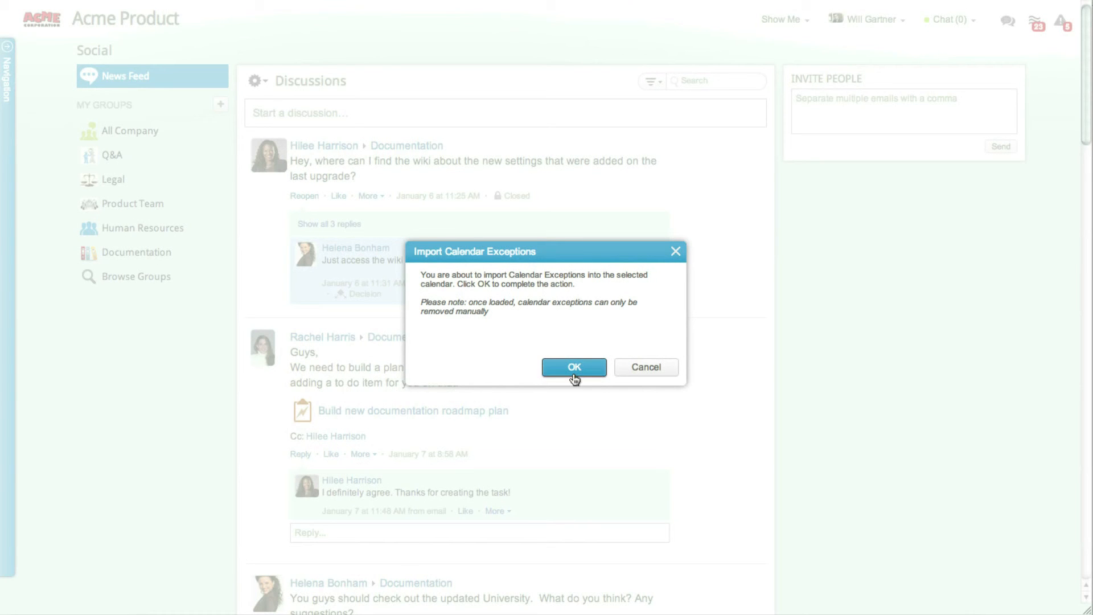
left_click(574, 366)
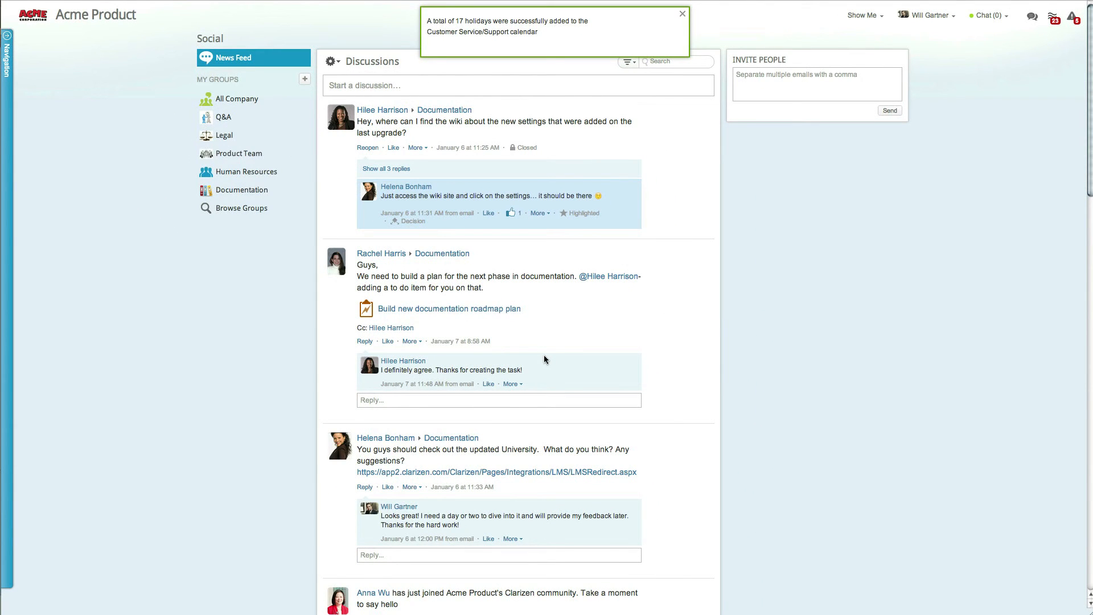
mouse_move(115, 323)
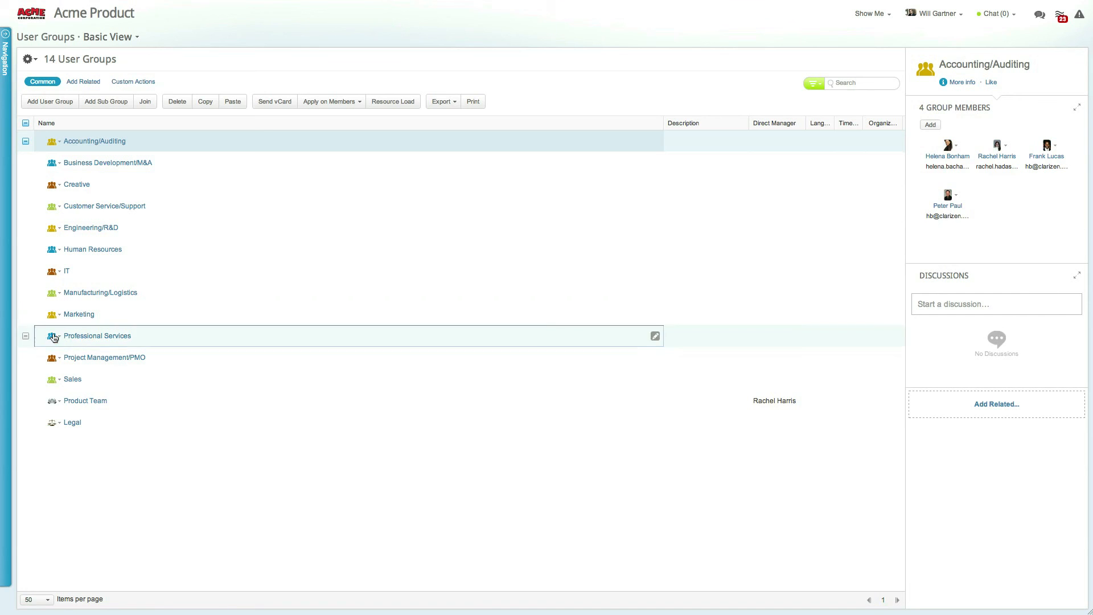
left_click(86, 400)
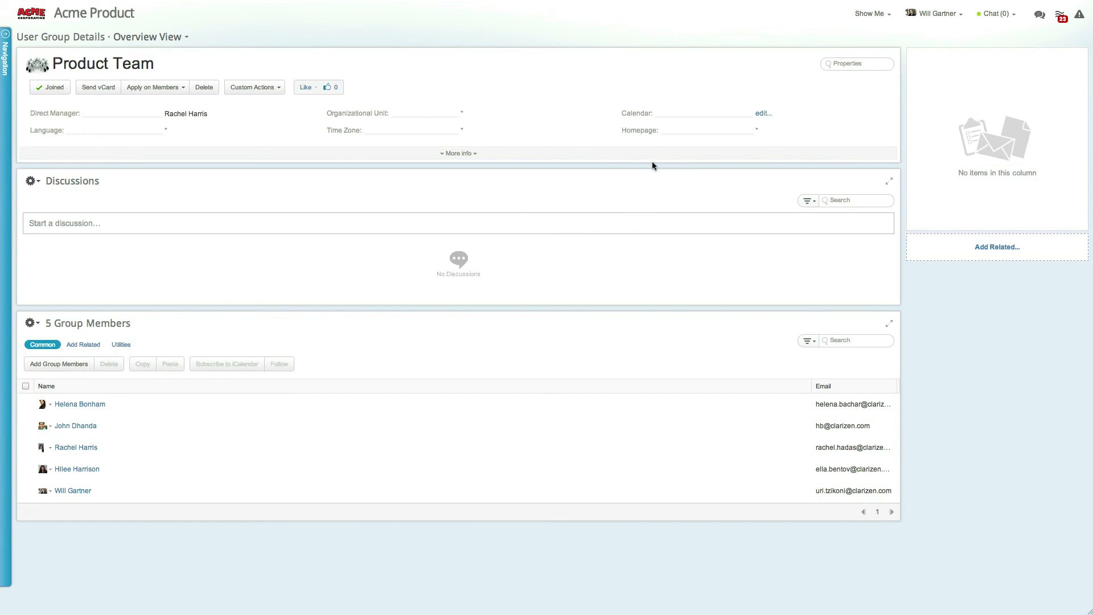
left_click(762, 112)
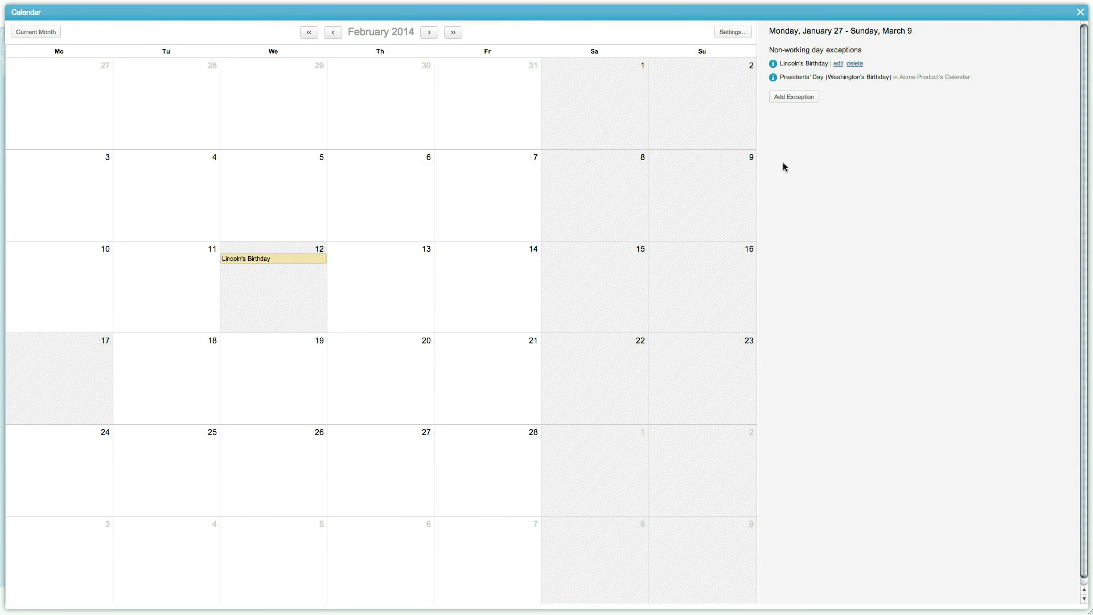
left_click(273, 286)
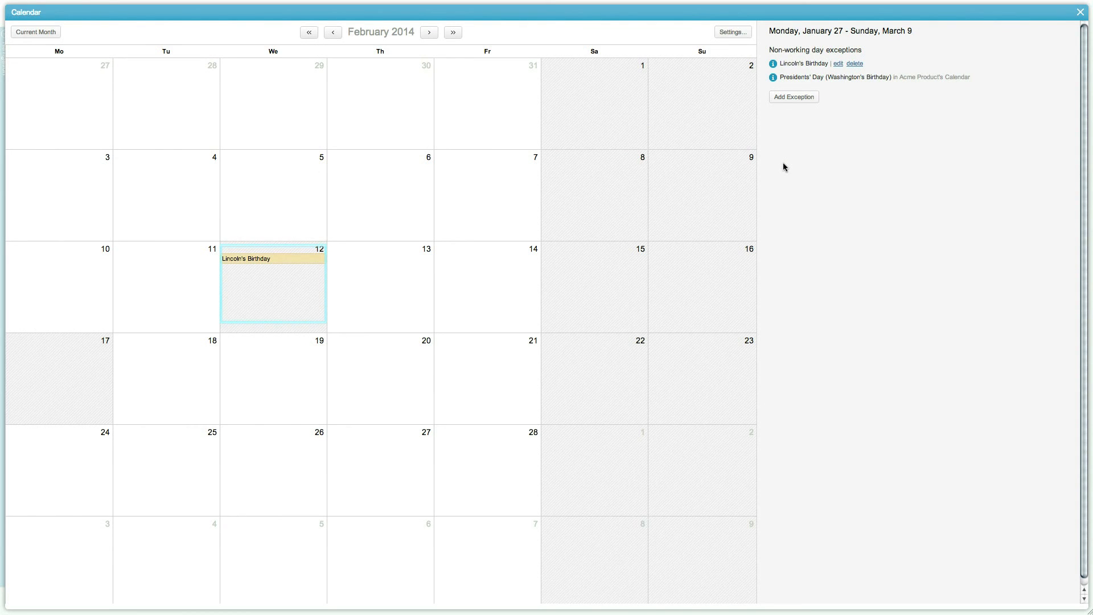